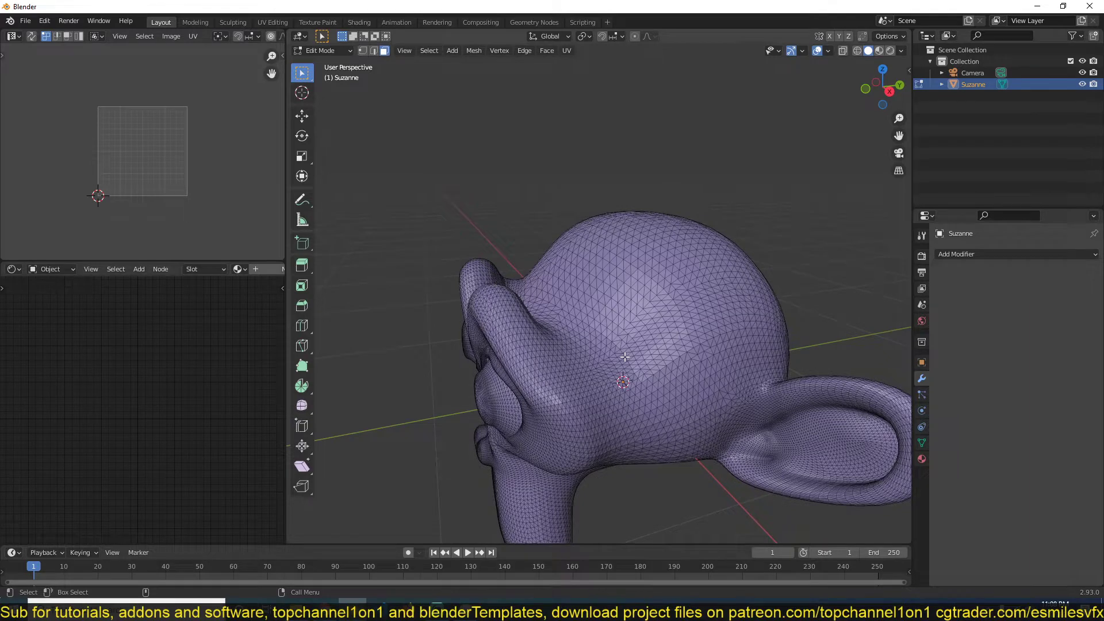
Step: Add a Decimate modifier to Suzanne in Object Mode, leaving ratio 1.0 (62,976 faces)
key("Tab")
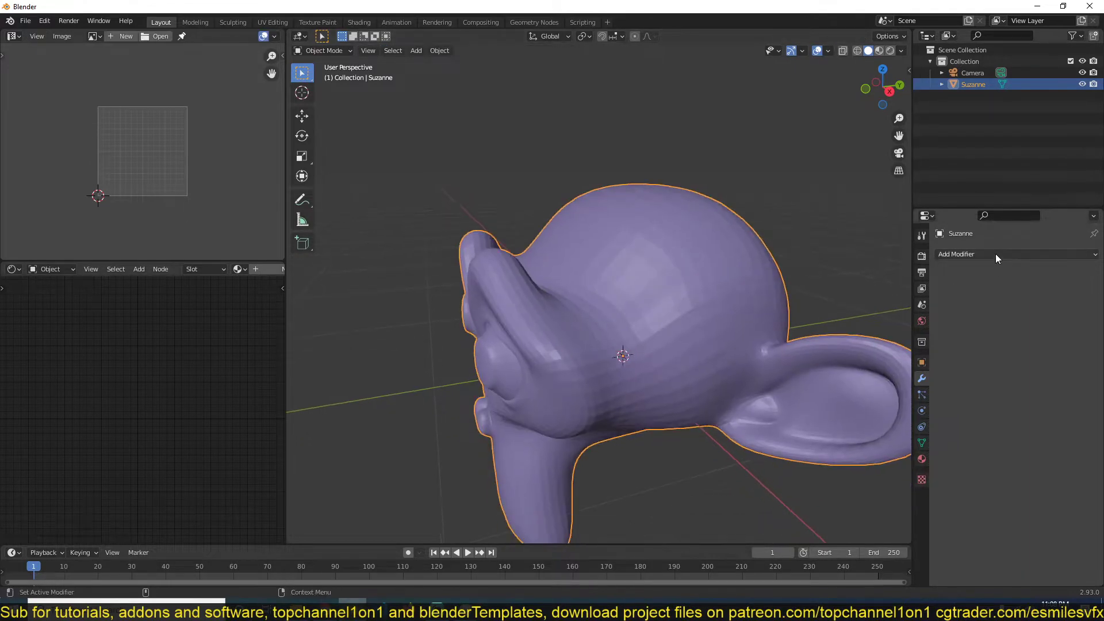
left_click(985, 254)
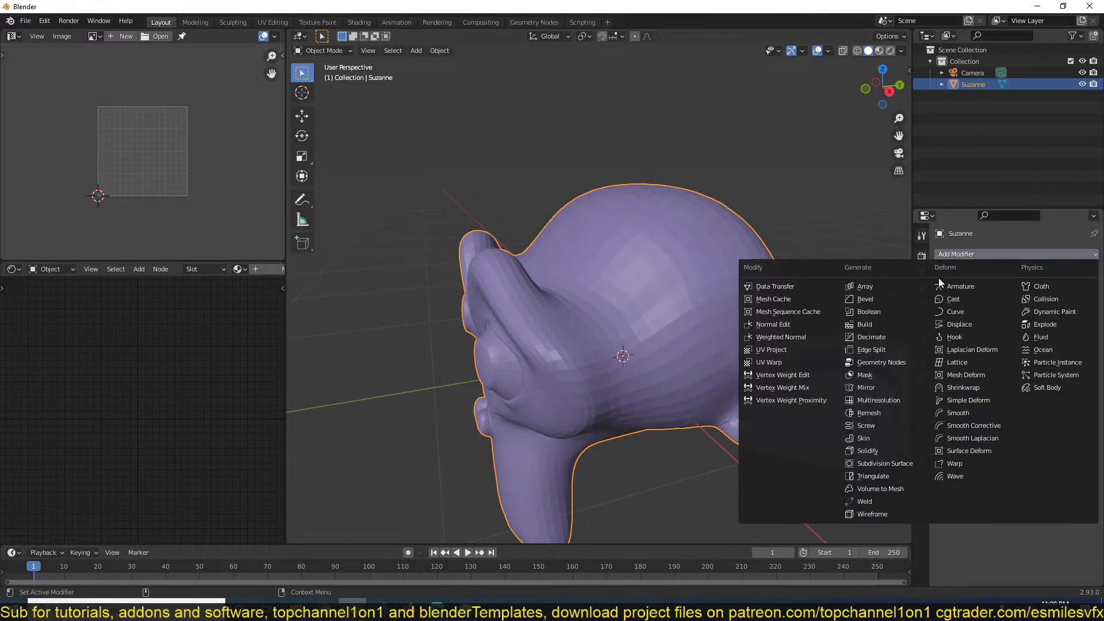
left_click(871, 337)
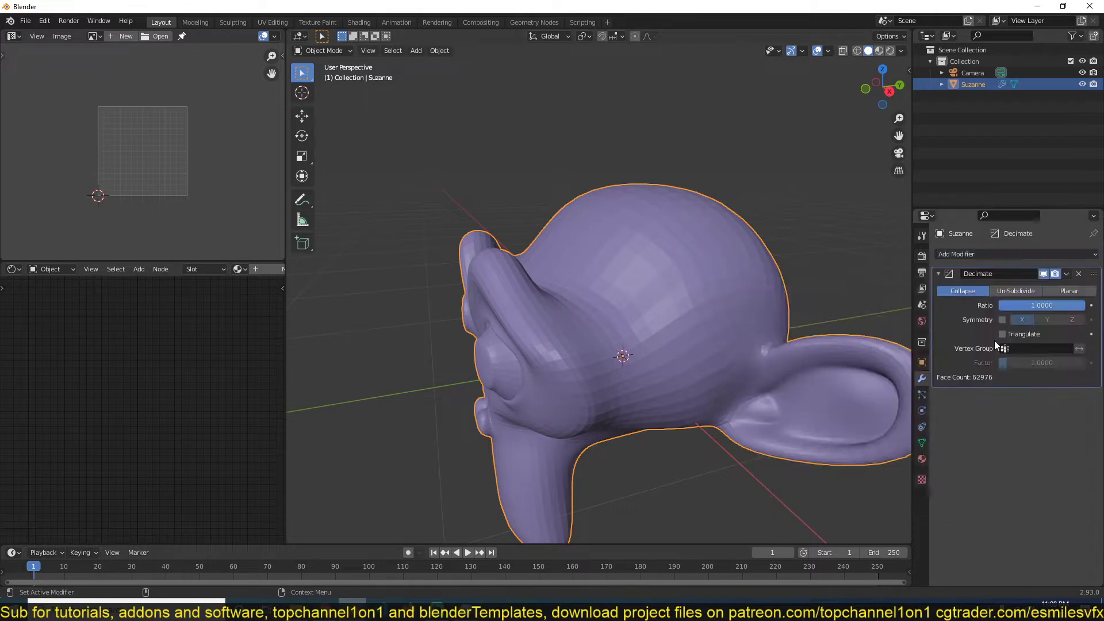
Step: Tune the Decimate ratio while checking the wireframe, settling at 0.3618 (22,786 faces)
left_click_drag(1070, 305, 1035, 304)
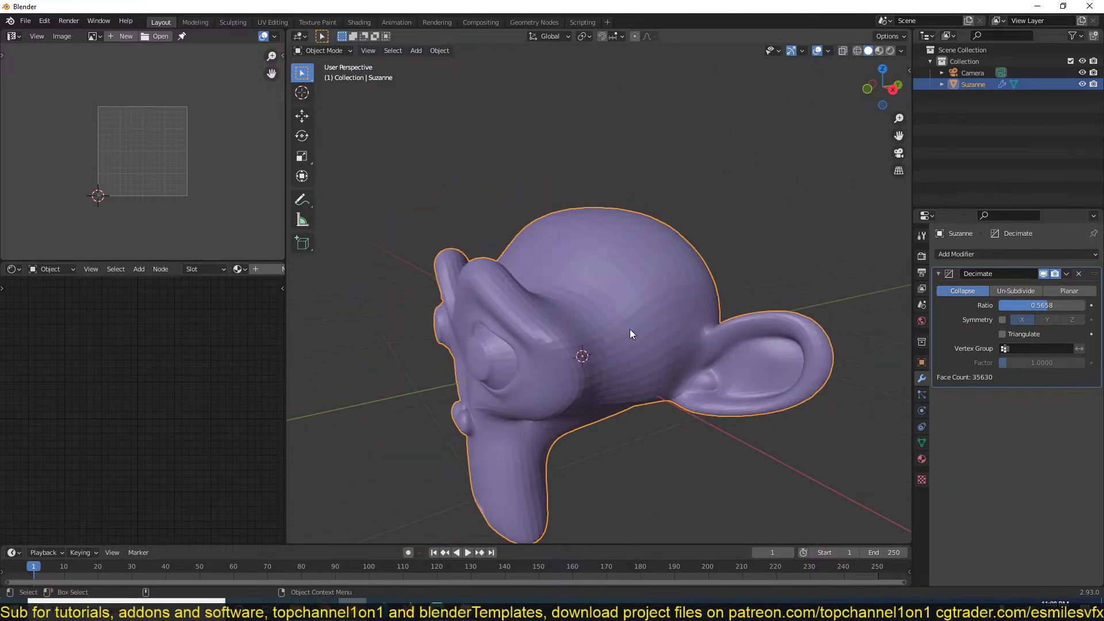
key("Tab")
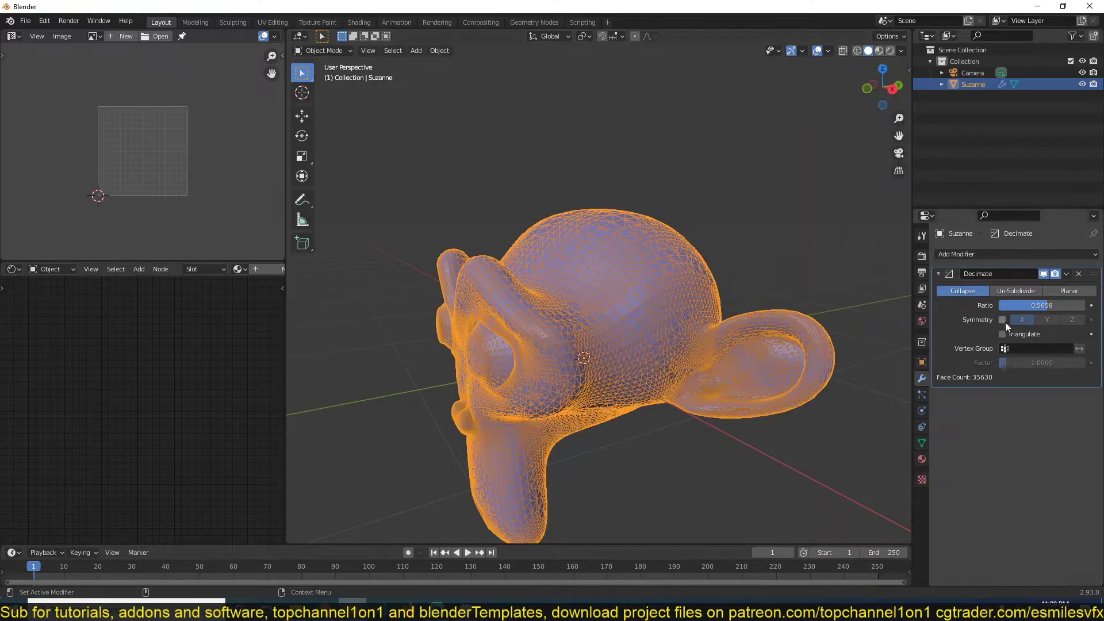
left_click_drag(1056, 304, 1021, 305)
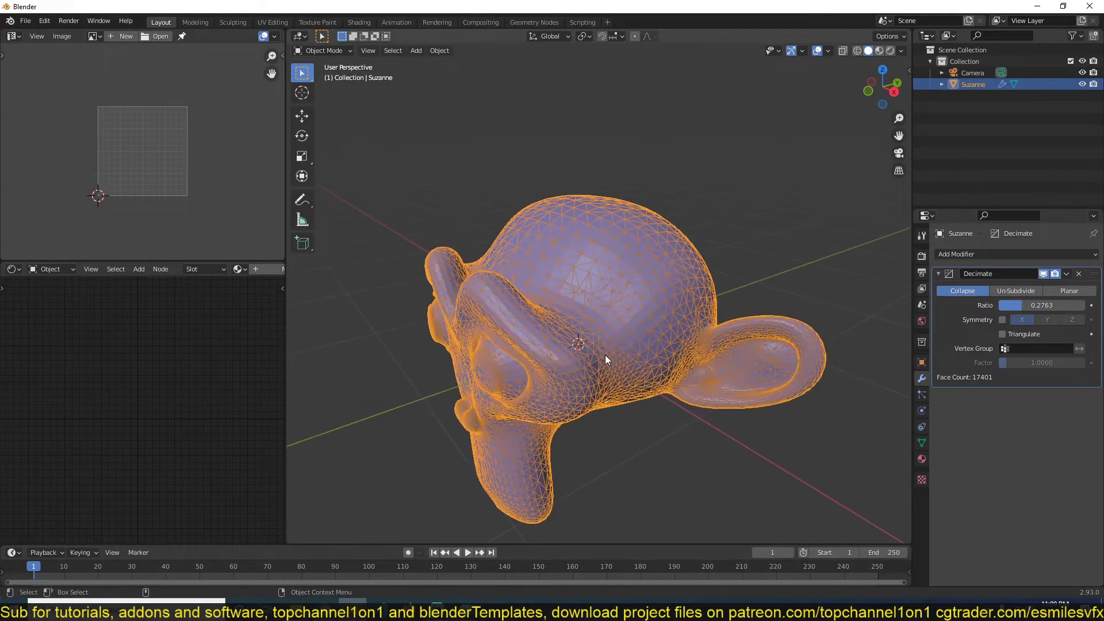
left_click_drag(605, 359, 659, 275)
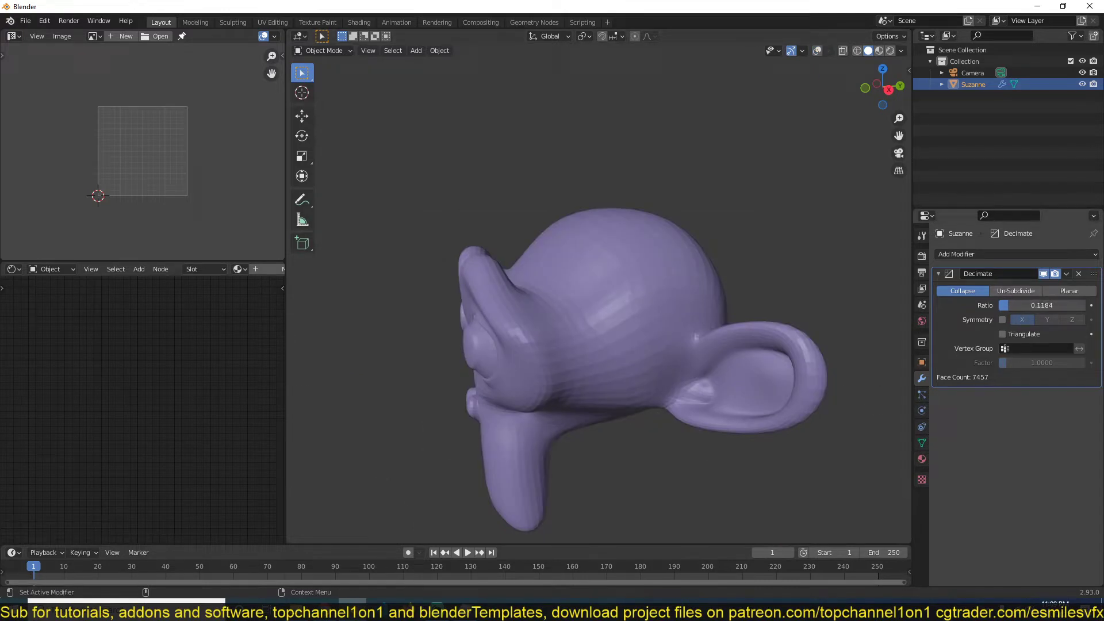
left_click_drag(1042, 305, 1025, 305)
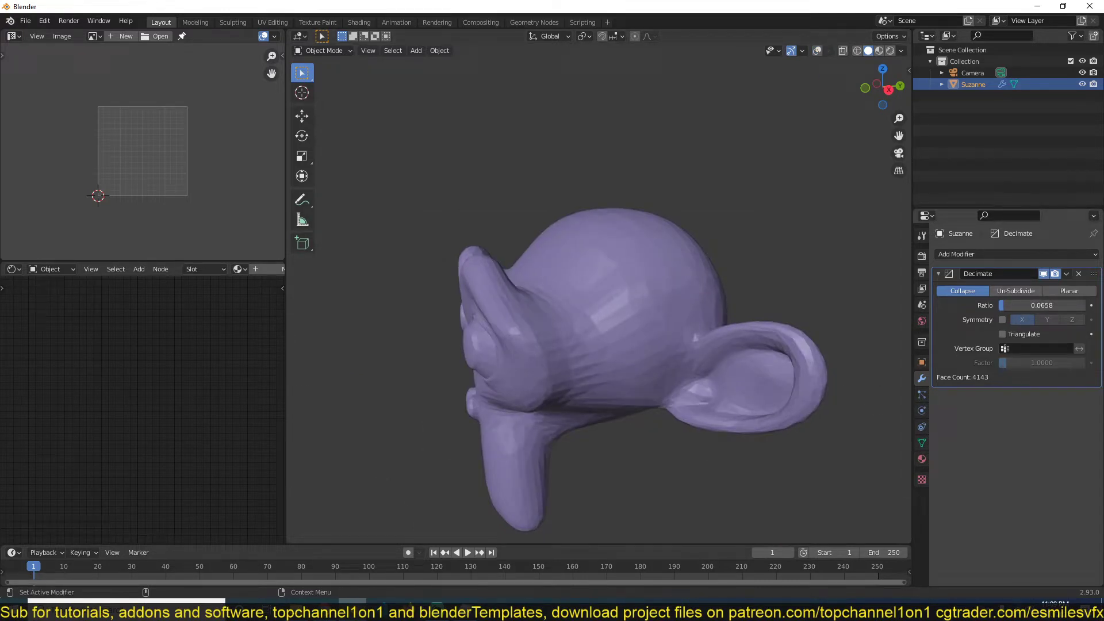
left_click_drag(1021, 305, 1042, 305)
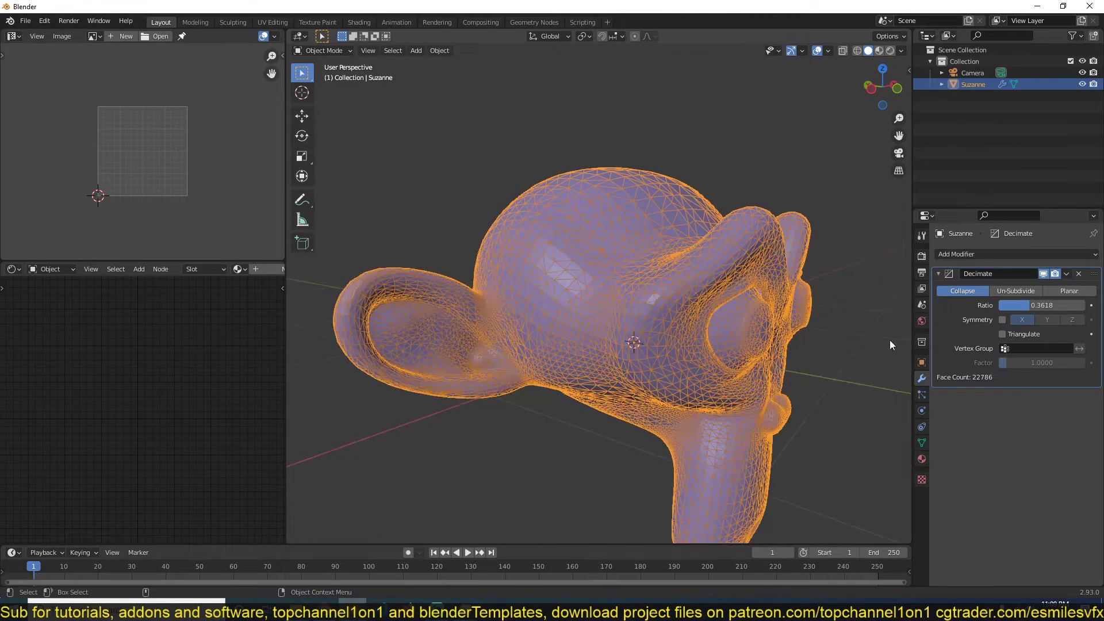
Step: Enter Edit Mode on Suzanne and zoom in toward the ear vertices
key("Tab")
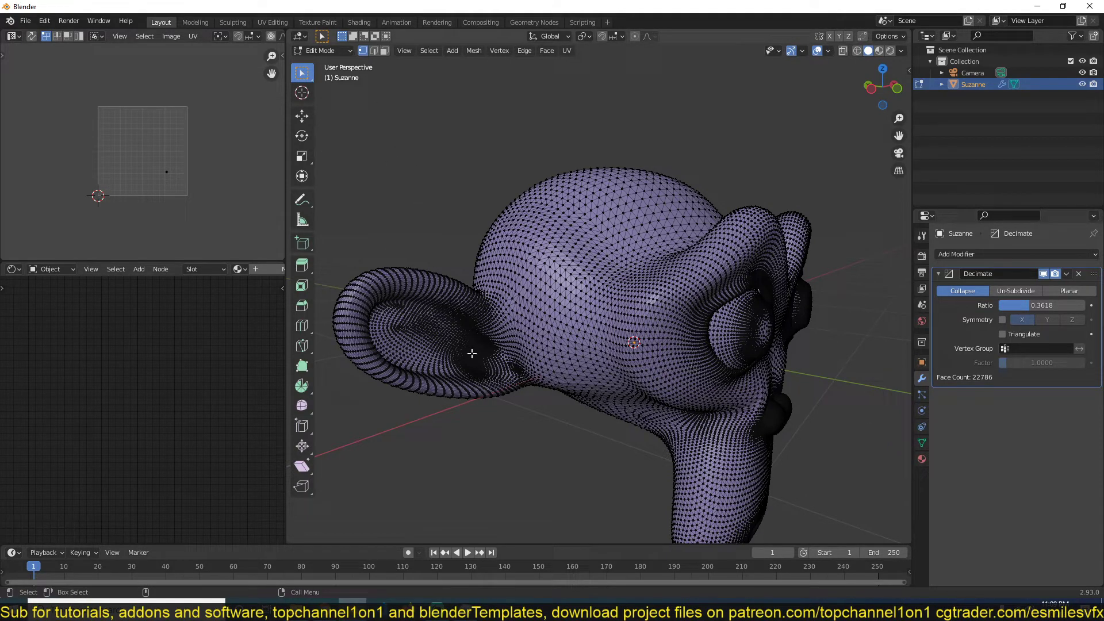
mouse_move(479, 343)
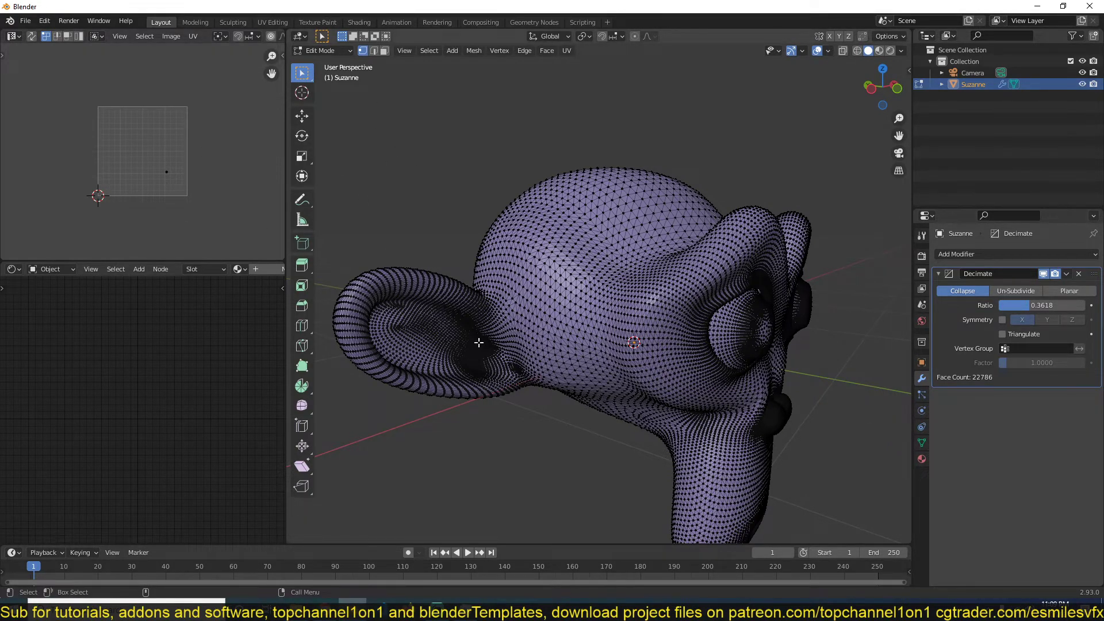
scroll("up", 3)
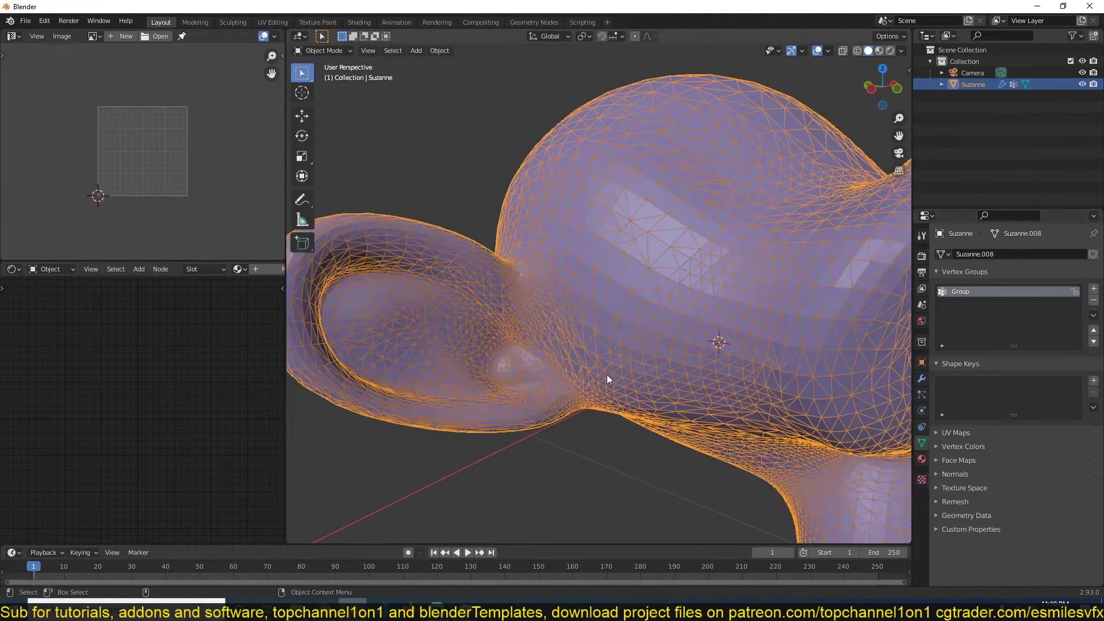
Step: Switch Suzanne to Weight Paint mode and turn on the wireframe overlay
left_click(324, 50)
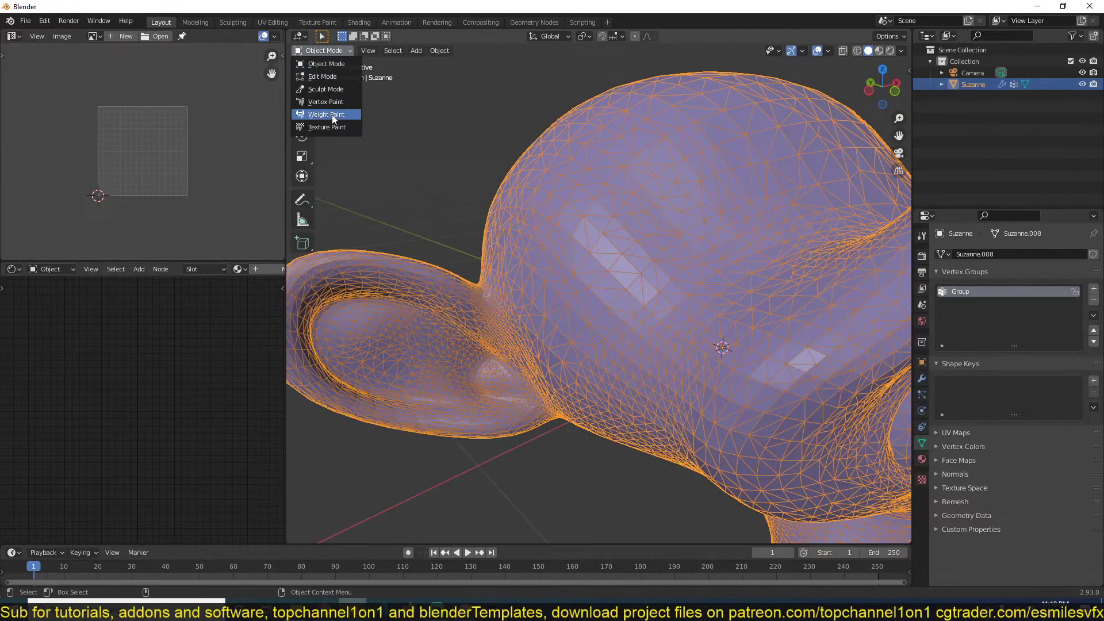
left_click(326, 113)
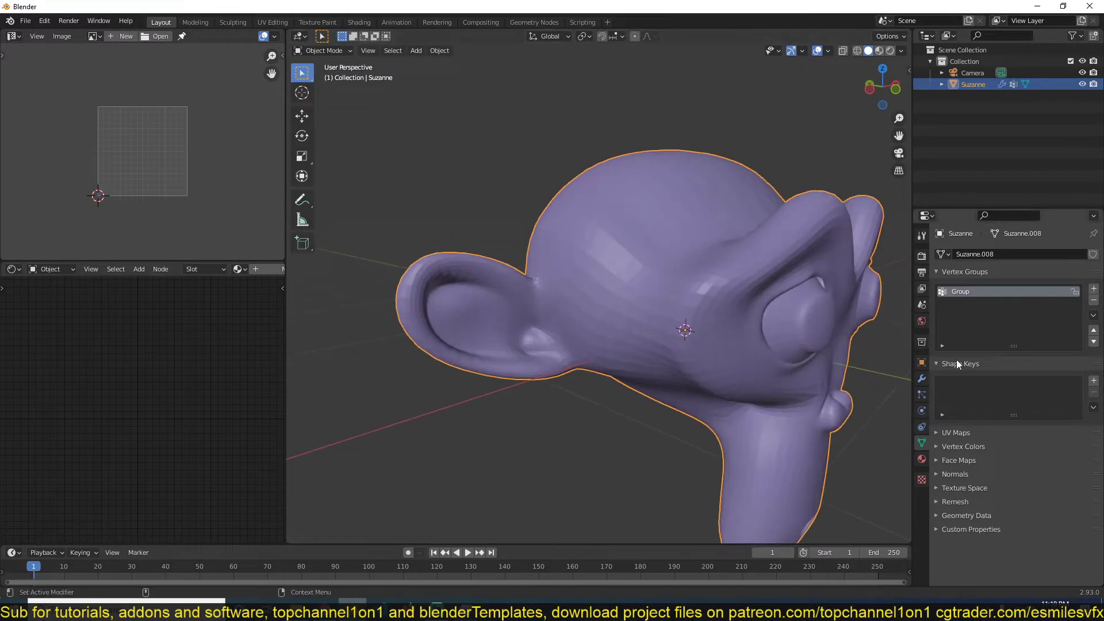
left_click(827, 51)
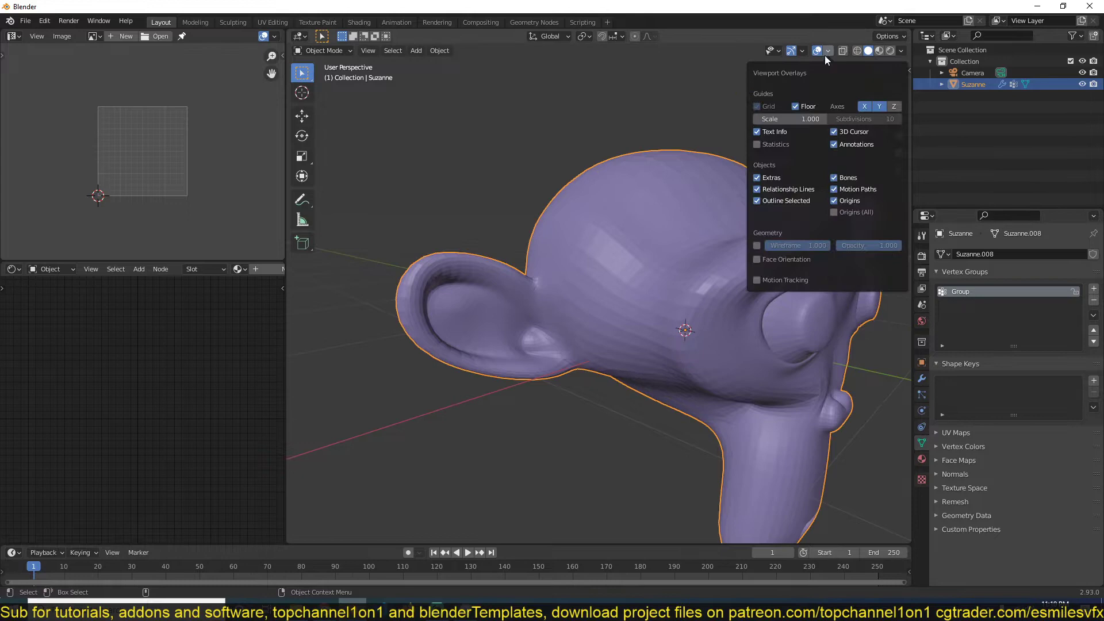
left_click(756, 245)
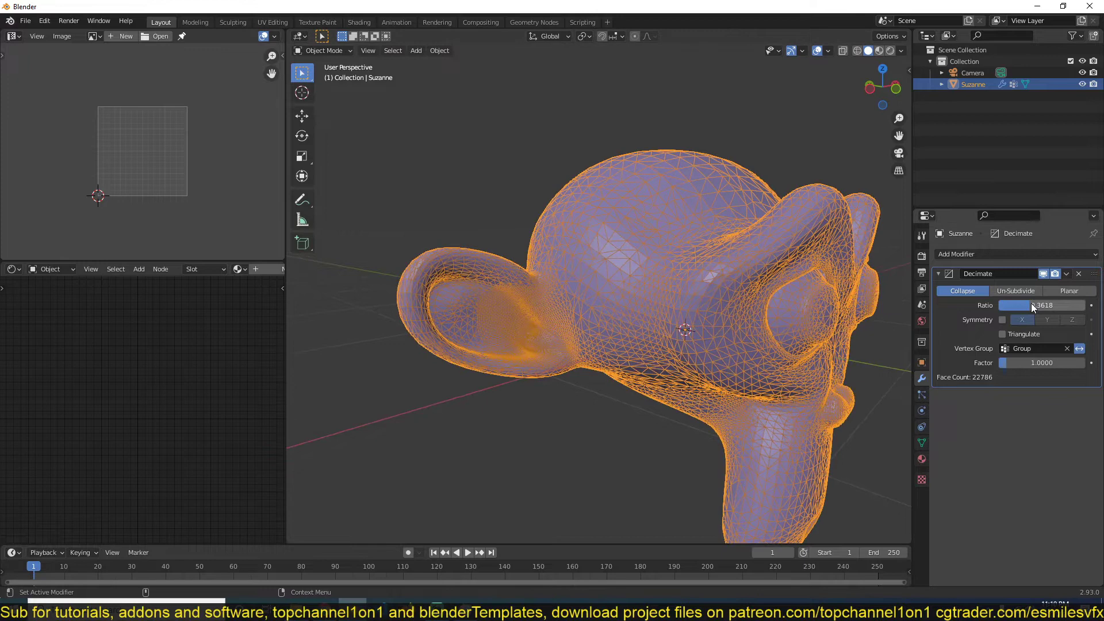
Step: Lower the Decimate ratio to 0.1513 (9,529 faces) and enter Weight Paint mode
left_click_drag(1048, 305, 1006, 305)
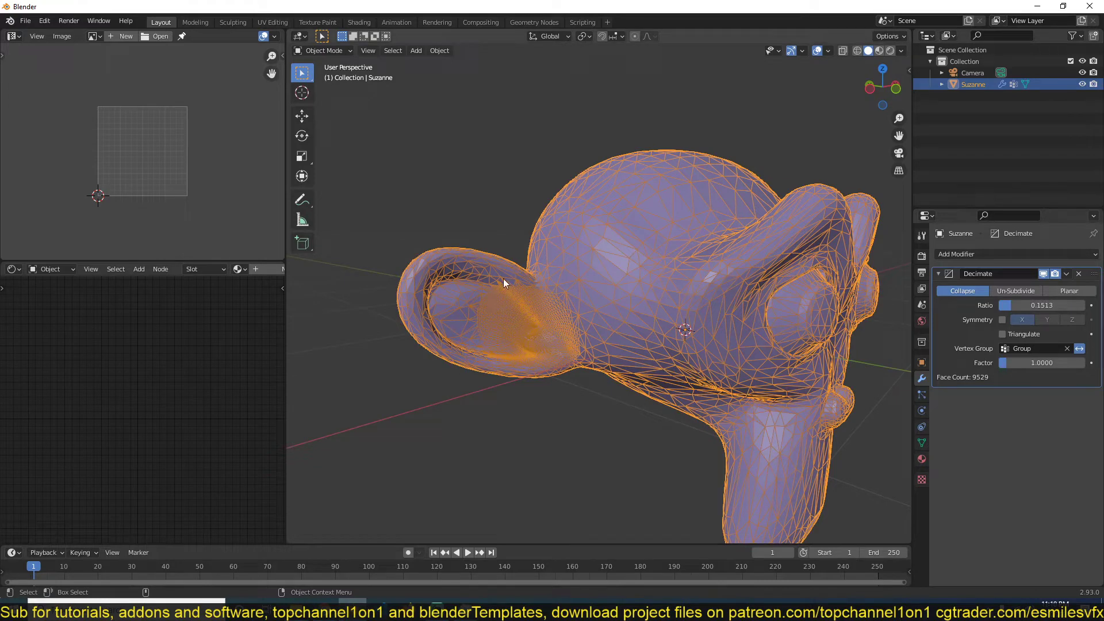
left_click(322, 50)
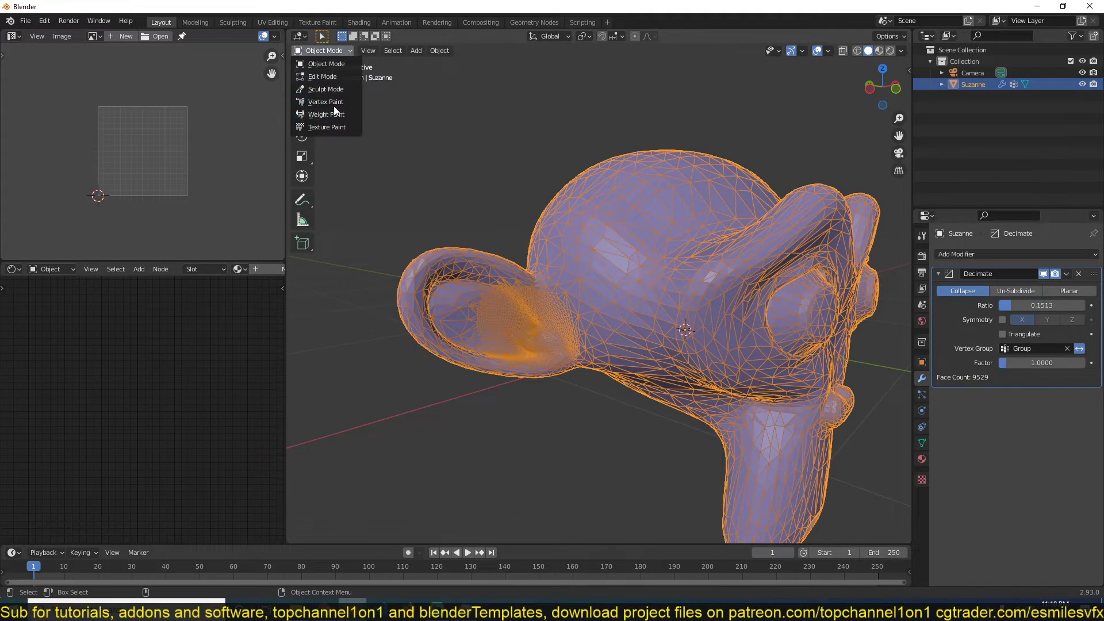
left_click(326, 114)
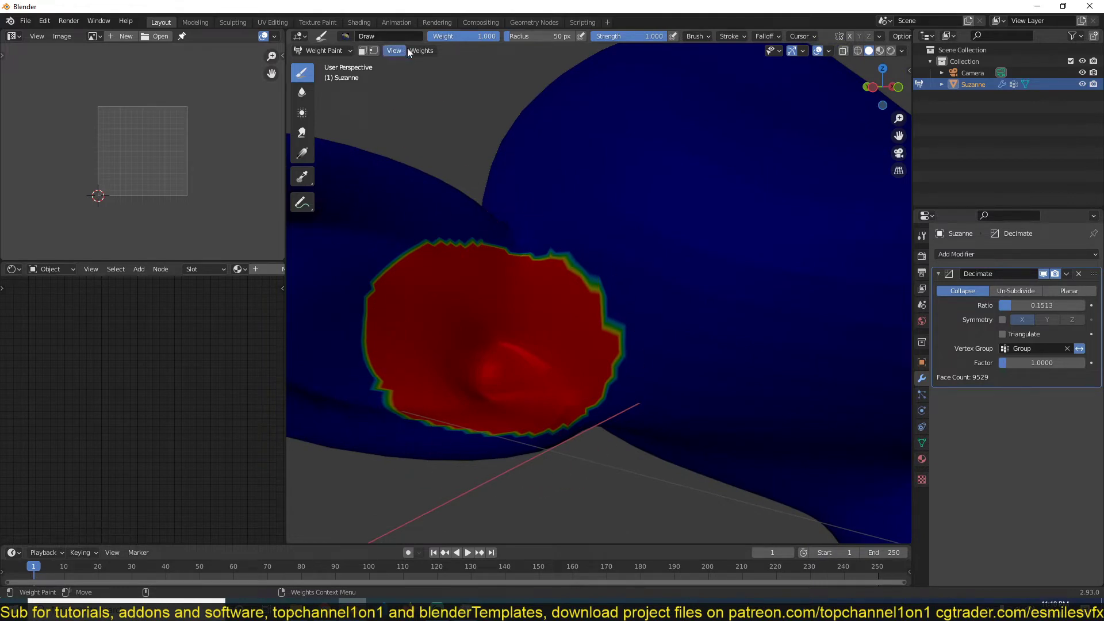
Step: Run Weights > Normalize All on Suzanne's vertex groups, keeping the active group locked
left_click(420, 50)
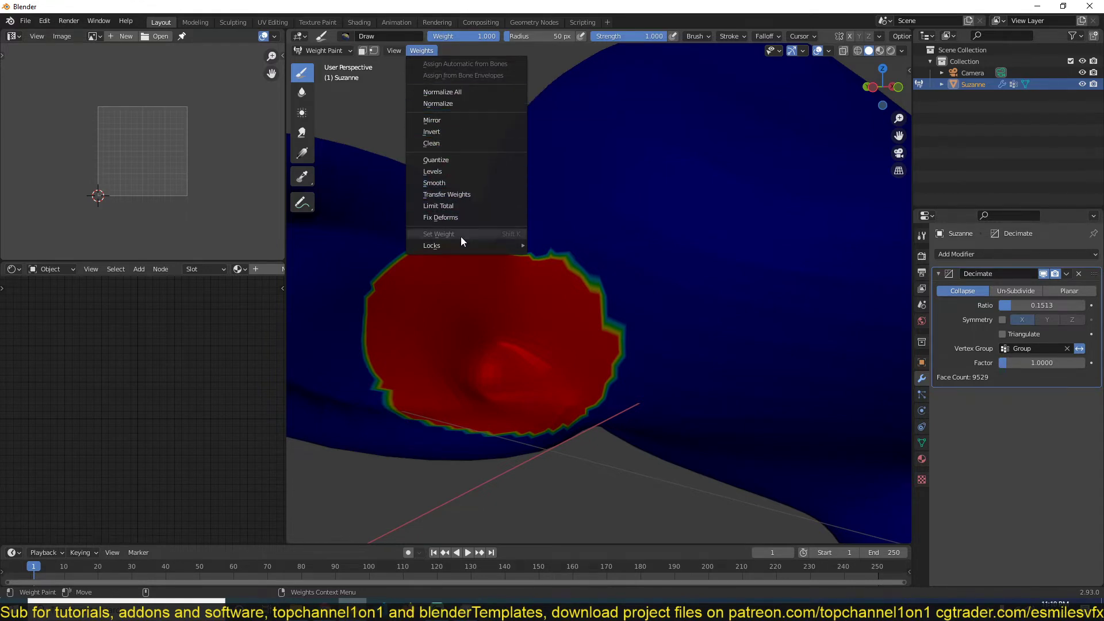
mouse_move(442, 92)
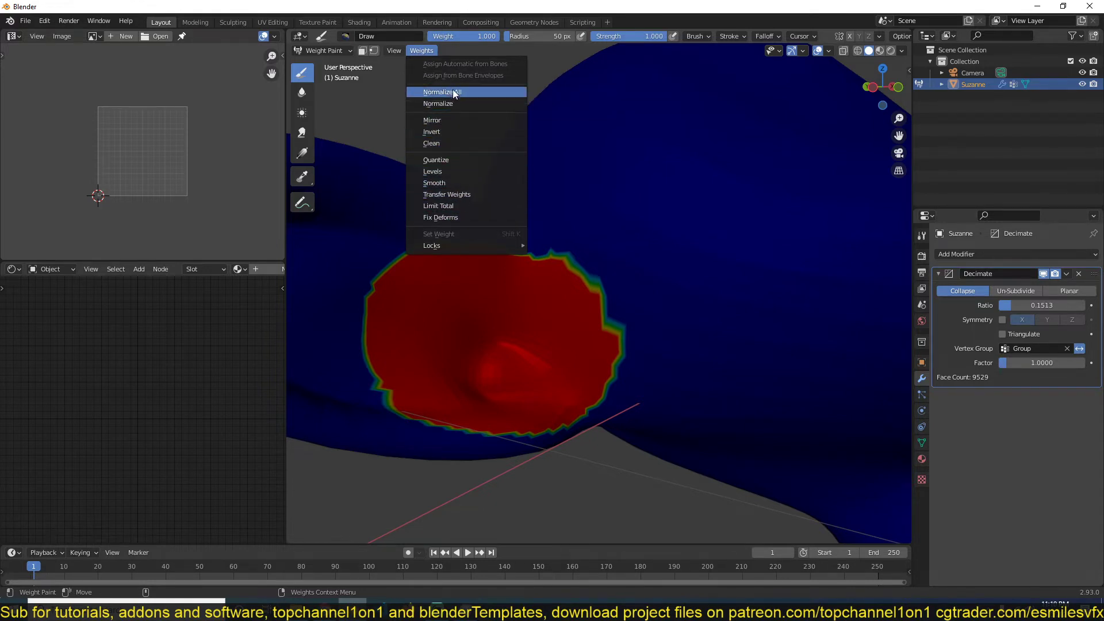
left_click(439, 92)
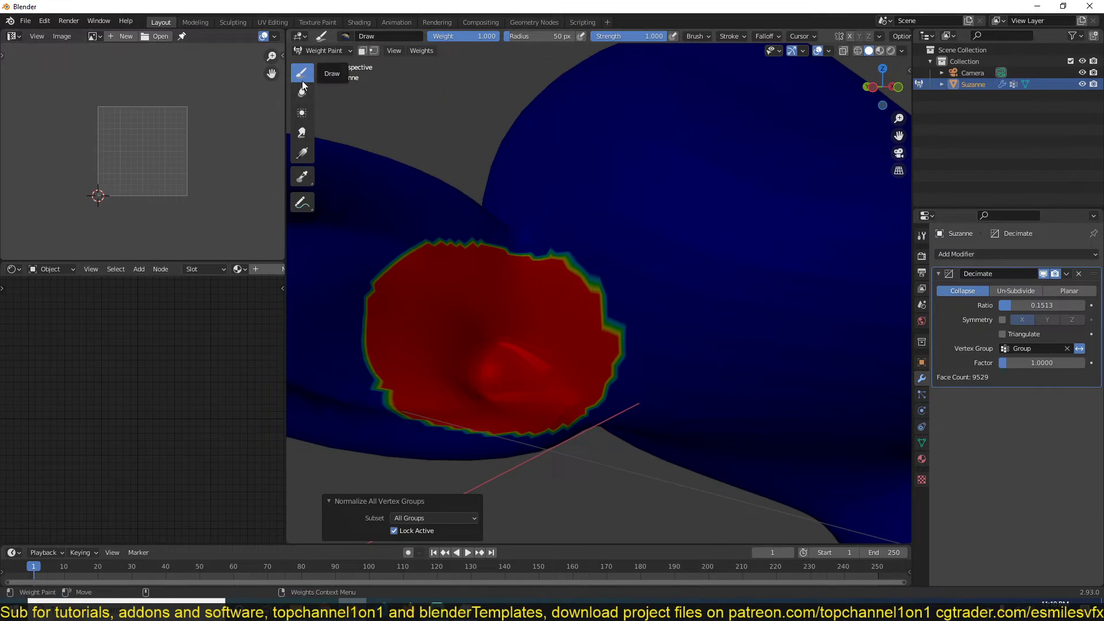
Step: Blur the red ear region's weight borders, enlarging the brush radius for a wider gradient
left_click(302, 92)
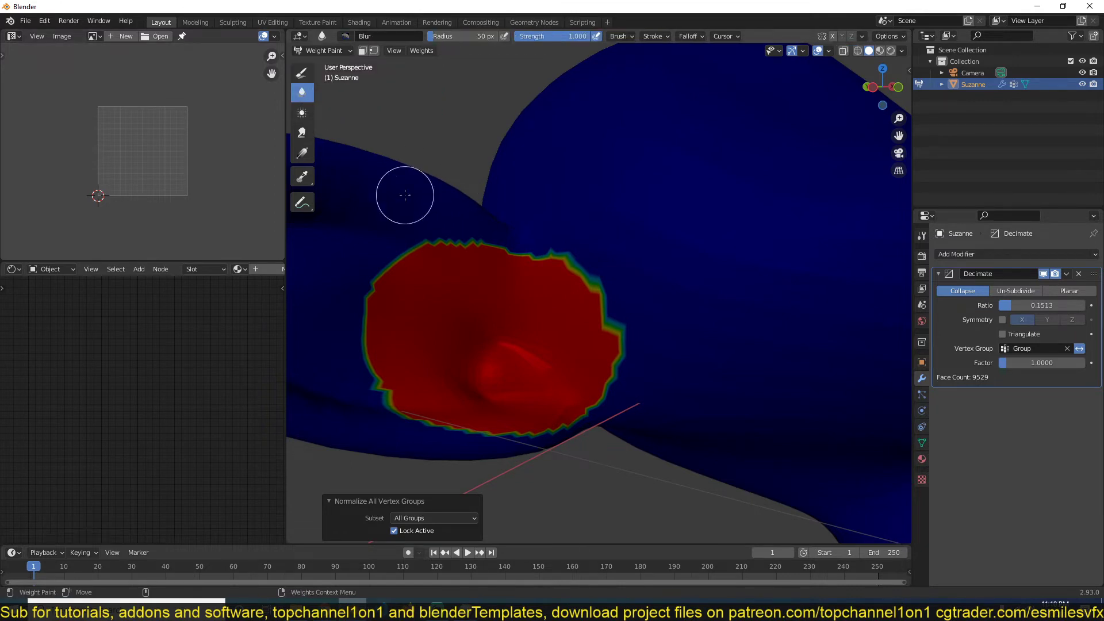
left_click_drag(405, 195, 436, 248)
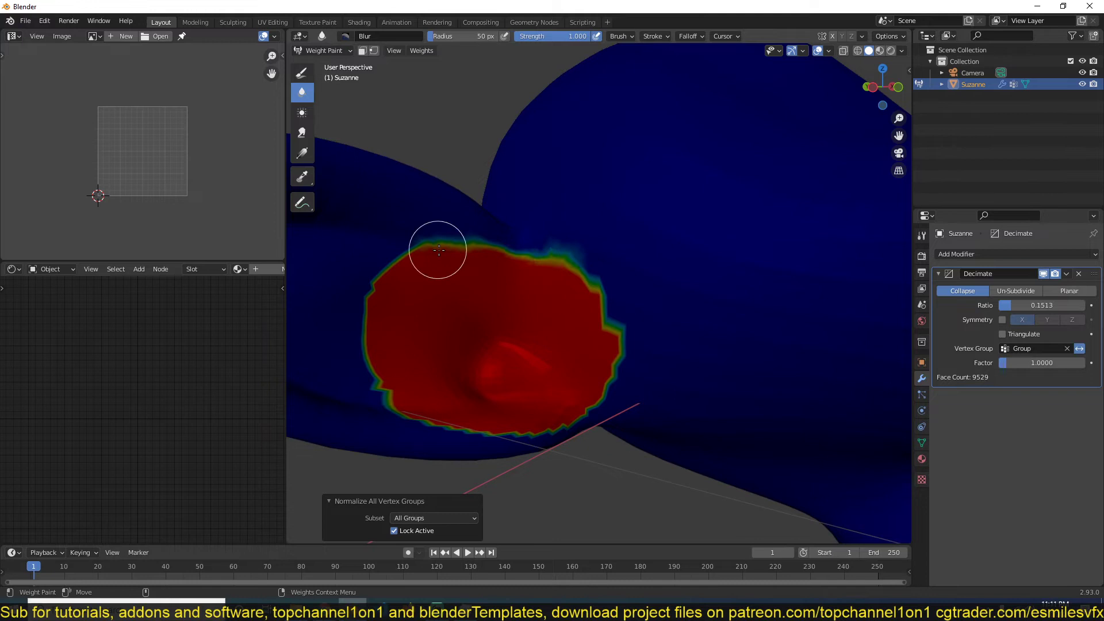
left_click_drag(438, 248, 415, 429)
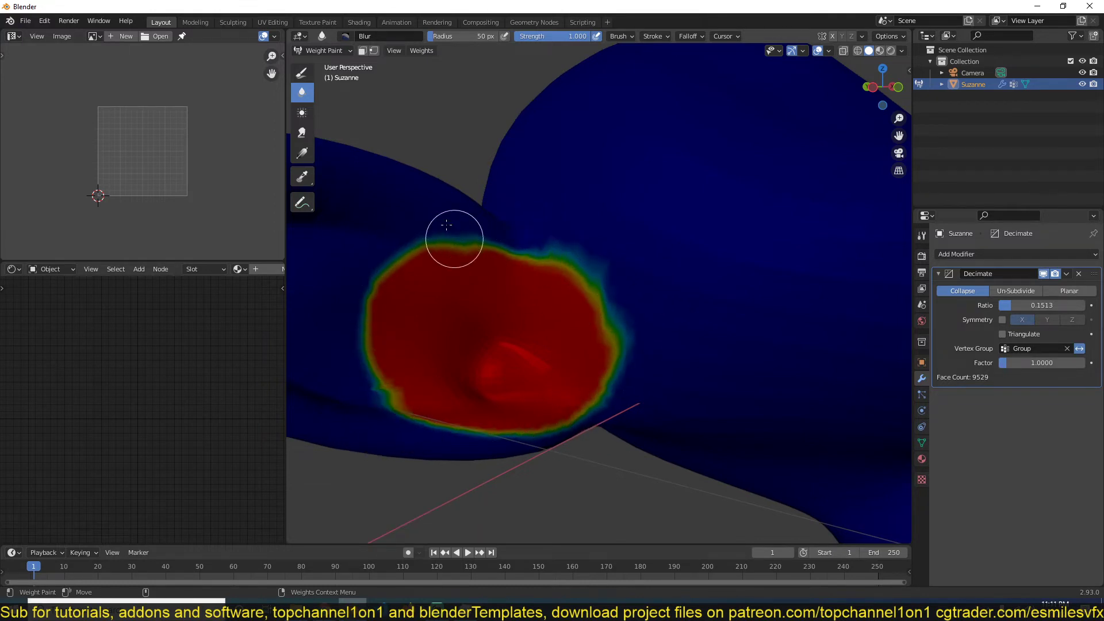
left_click_drag(465, 36, 486, 36)
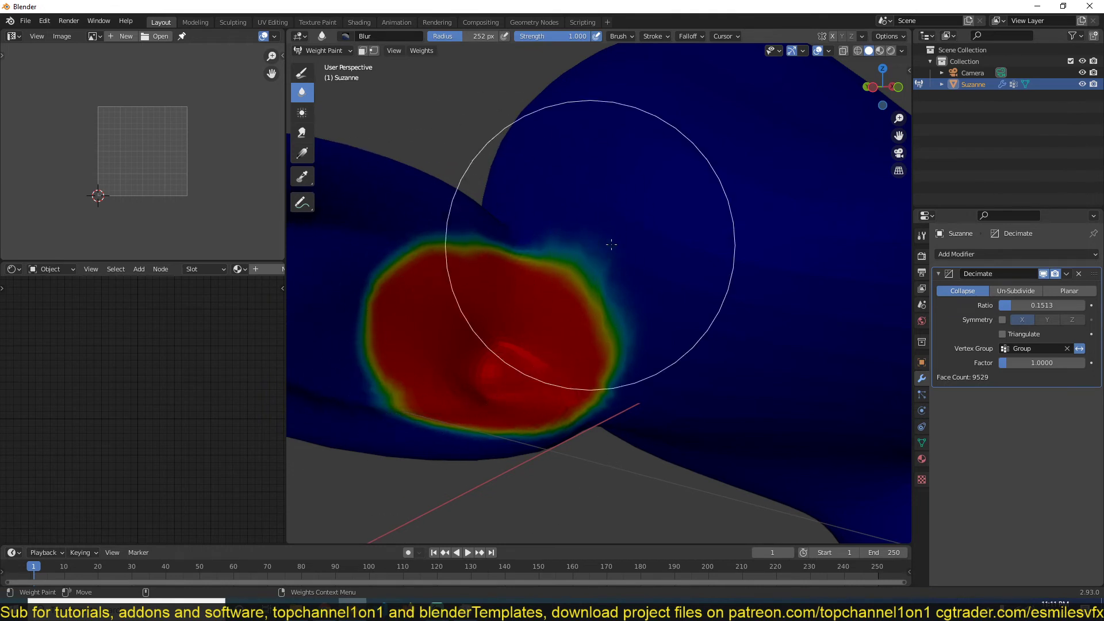
left_click_drag(611, 244, 549, 280)
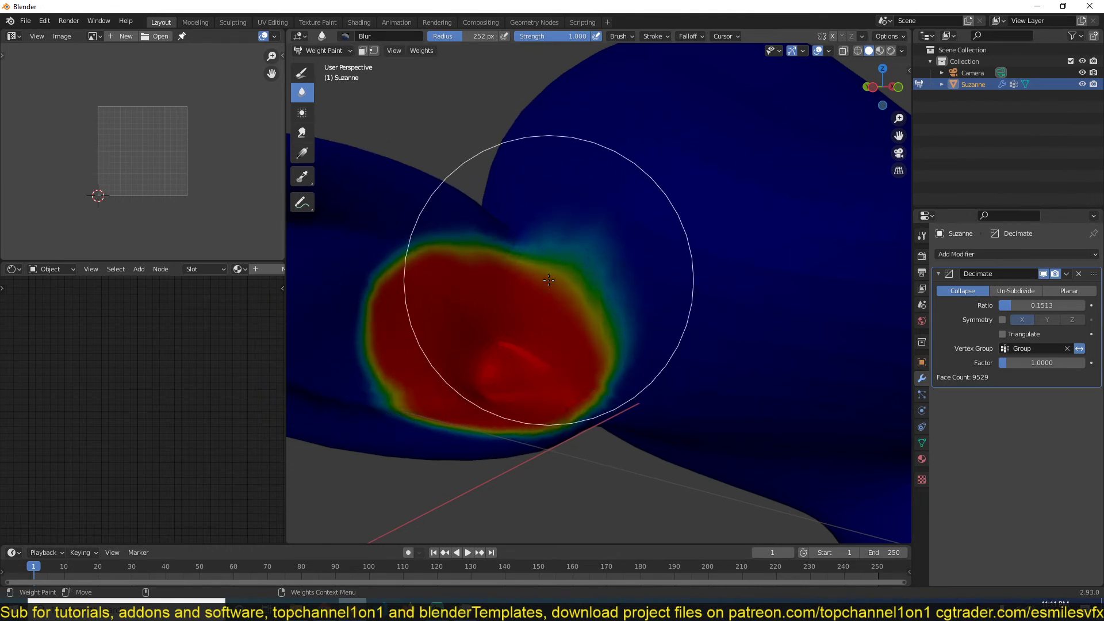
left_click(394, 50)
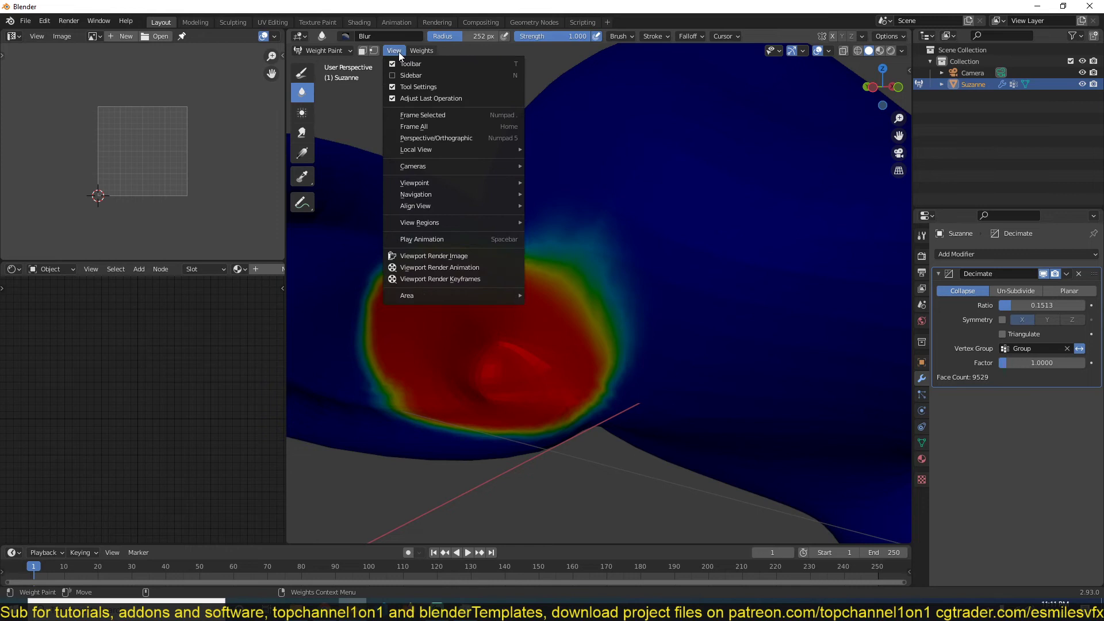
Step: Smooth the active group's vertex weights at factor 0.5 over one iteration
left_click(420, 50)
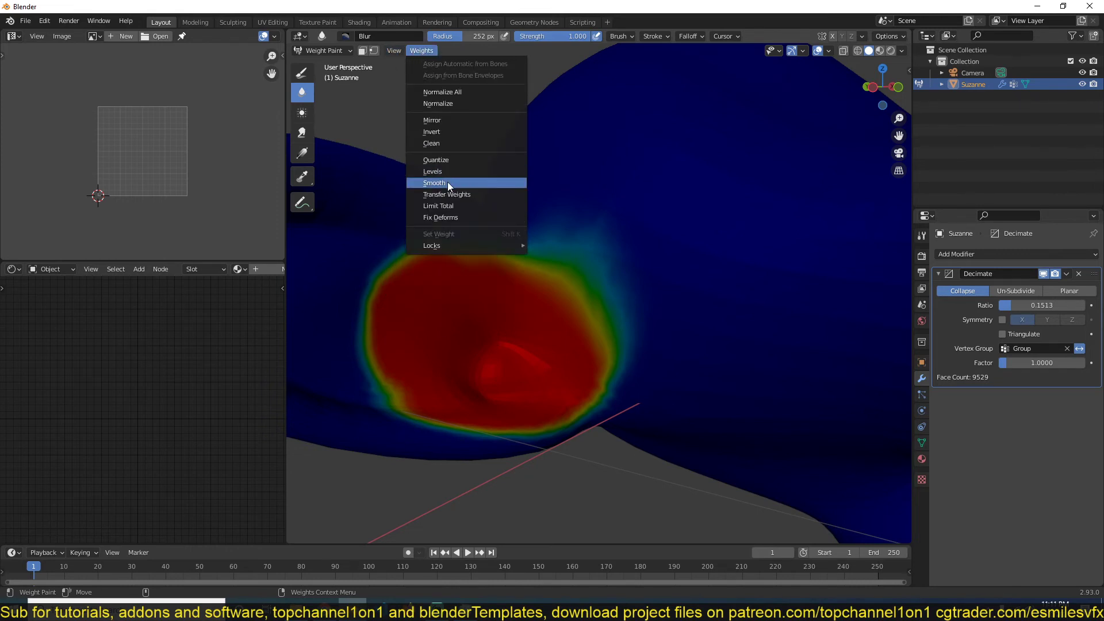
left_click(435, 183)
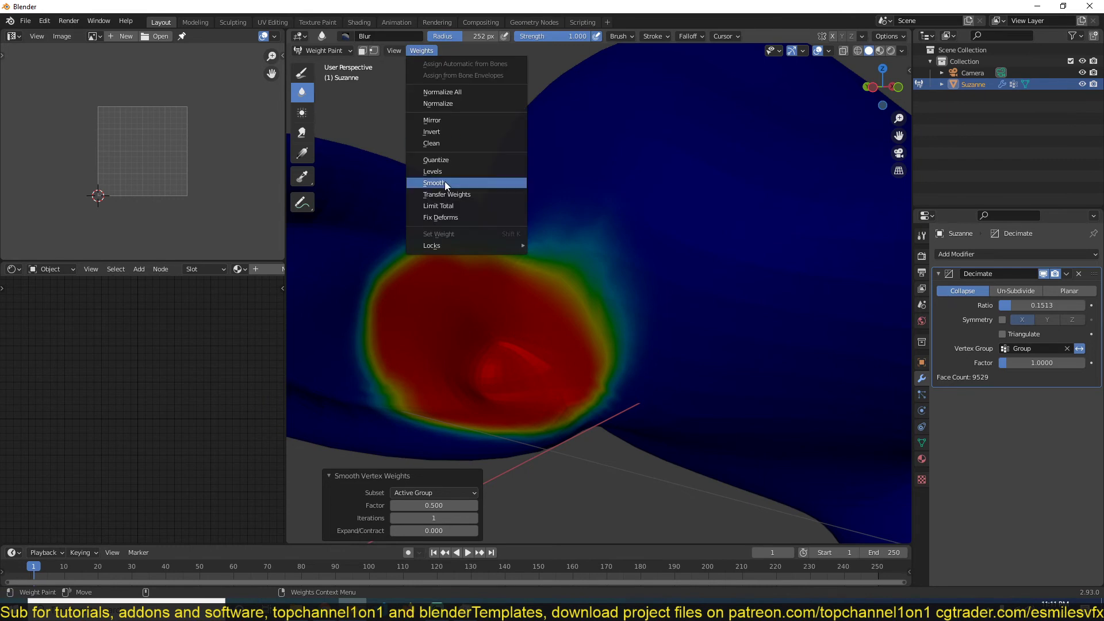
left_click(433, 183)
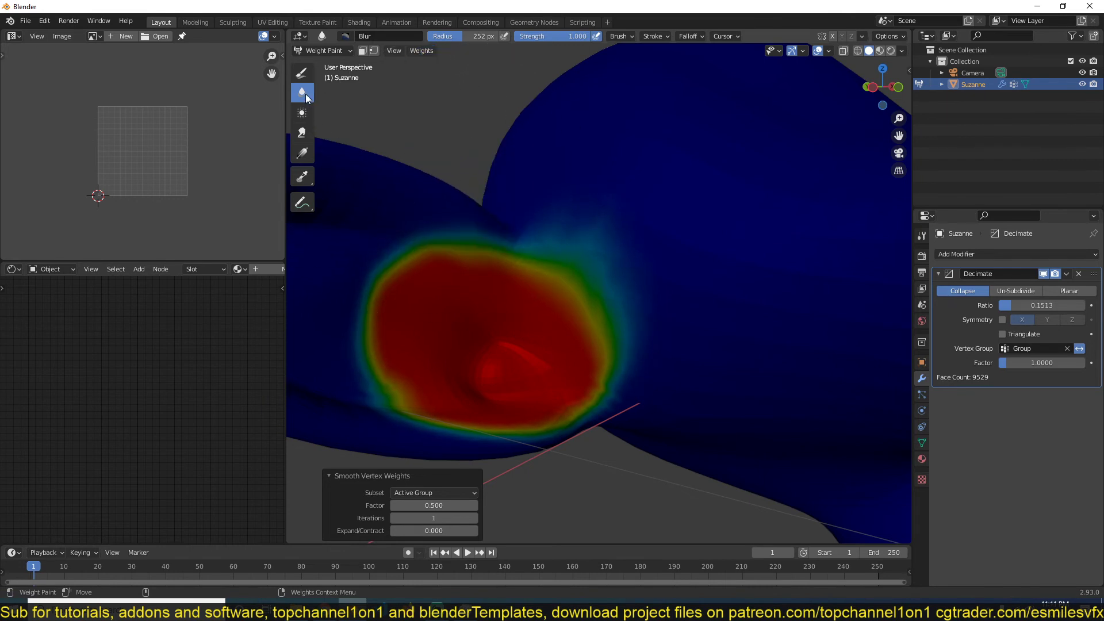
left_click(323, 50)
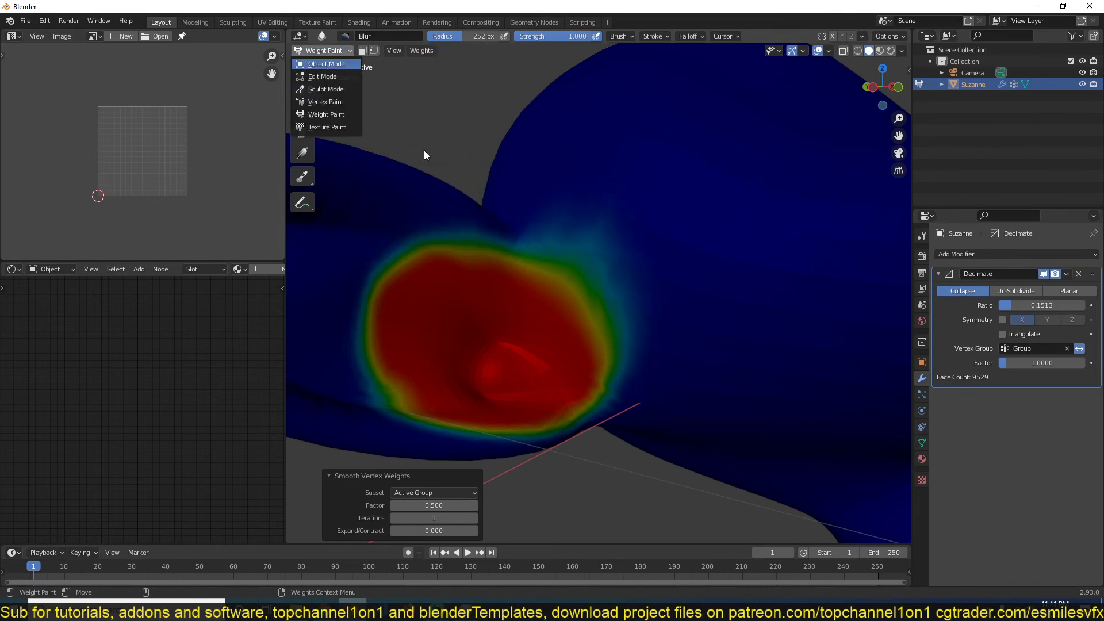